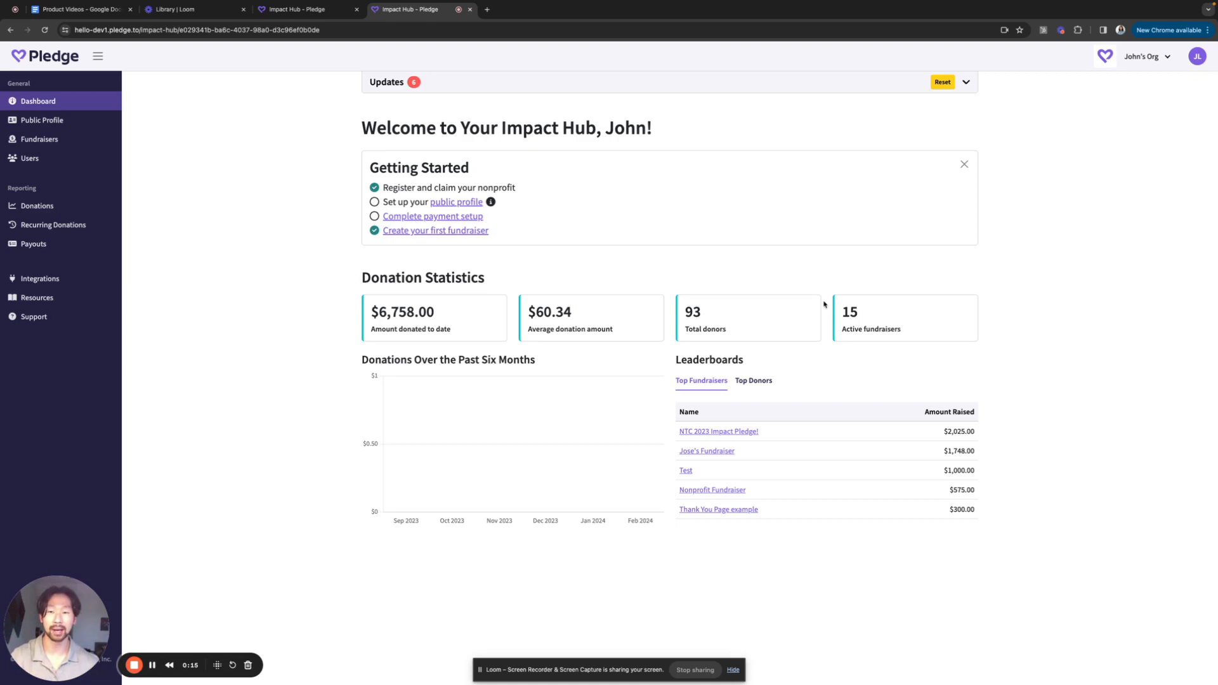
mouse_move(275, 180)
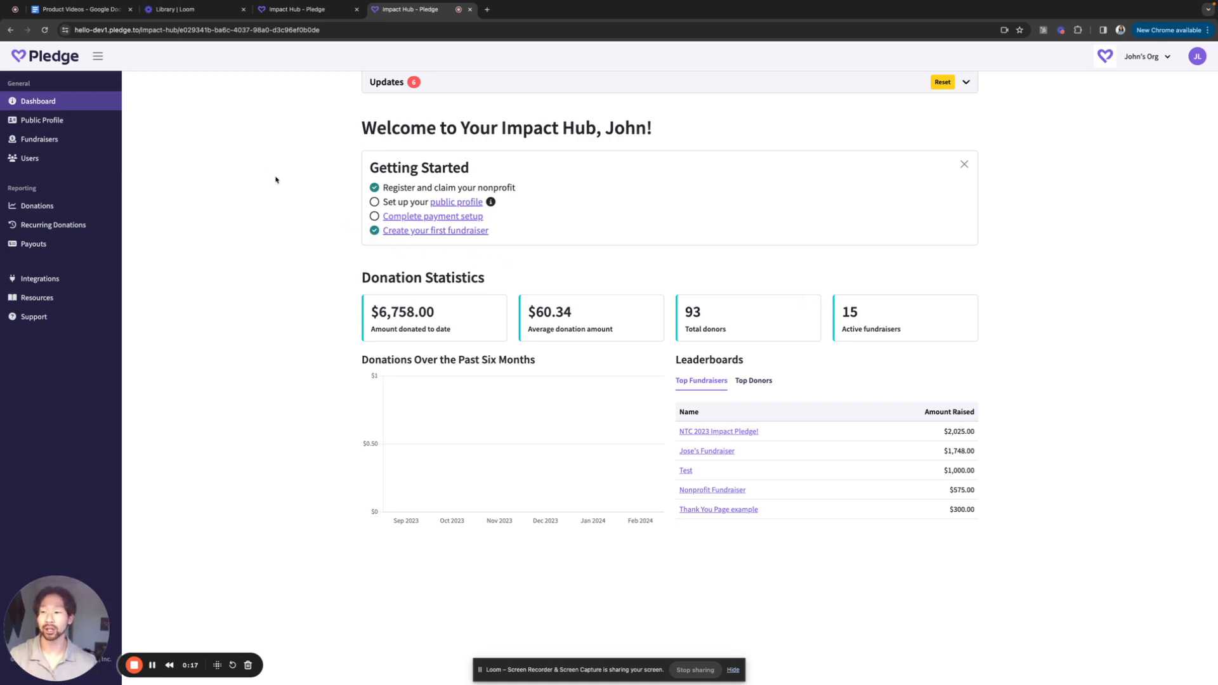
mouse_move(40, 120)
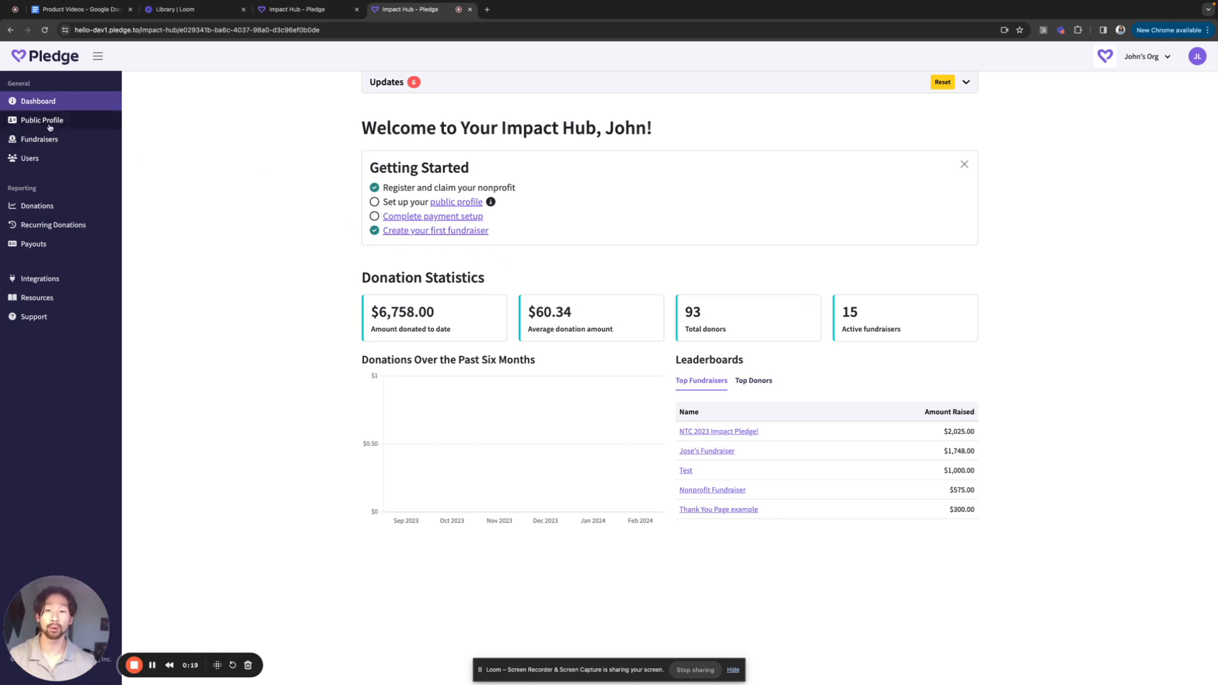
Show the Public Profile page and scroll through its preview with the Los Angeles address
left_click(41, 120)
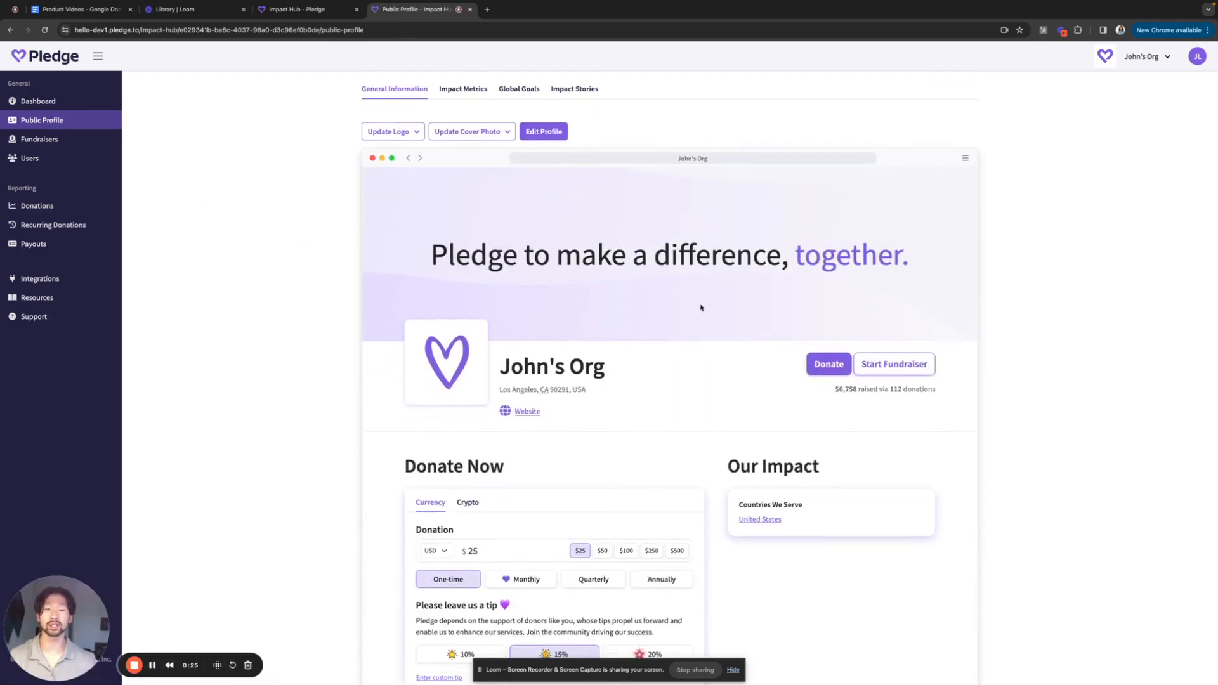
scroll("down", 3)
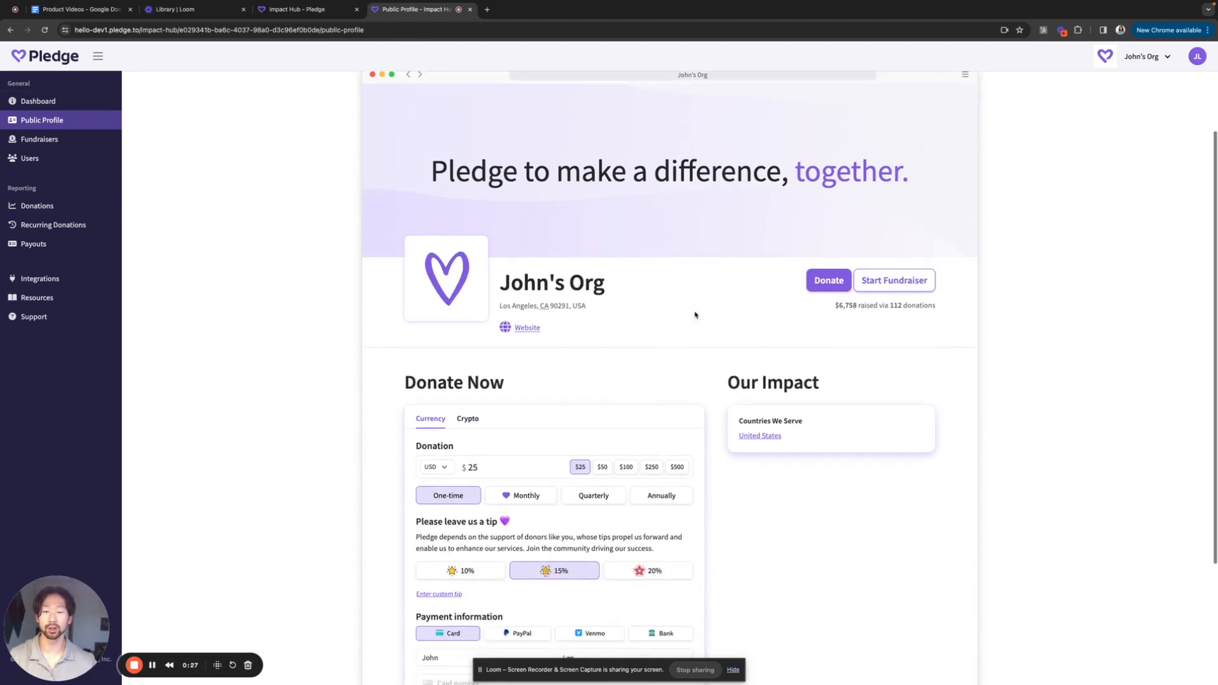
scroll("up", 3)
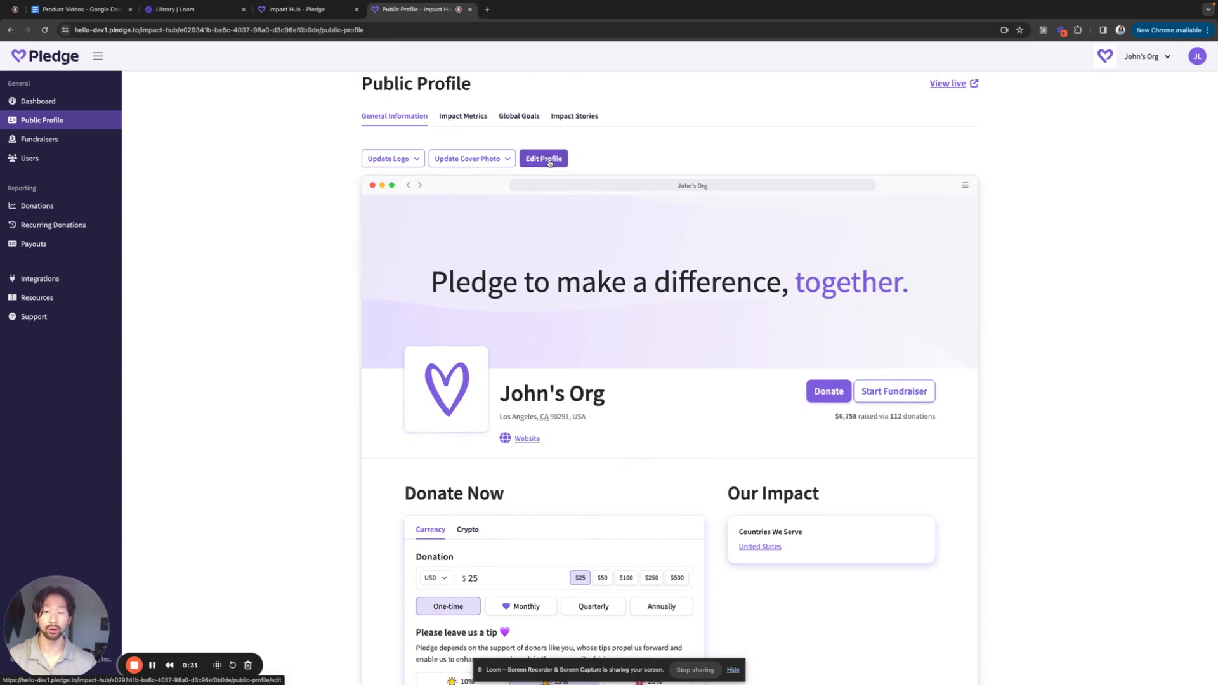
Open Edit Profile, review the location and Street address 1 fields, and submit the form
left_click(543, 159)
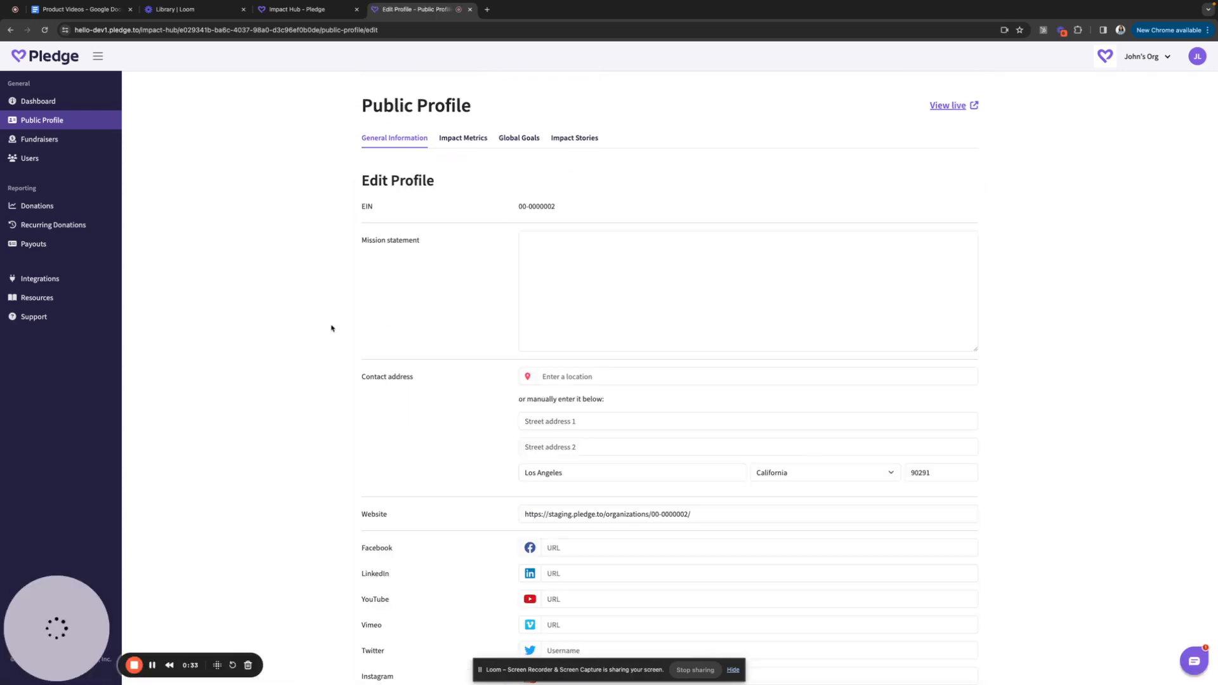
scroll("down", 3)
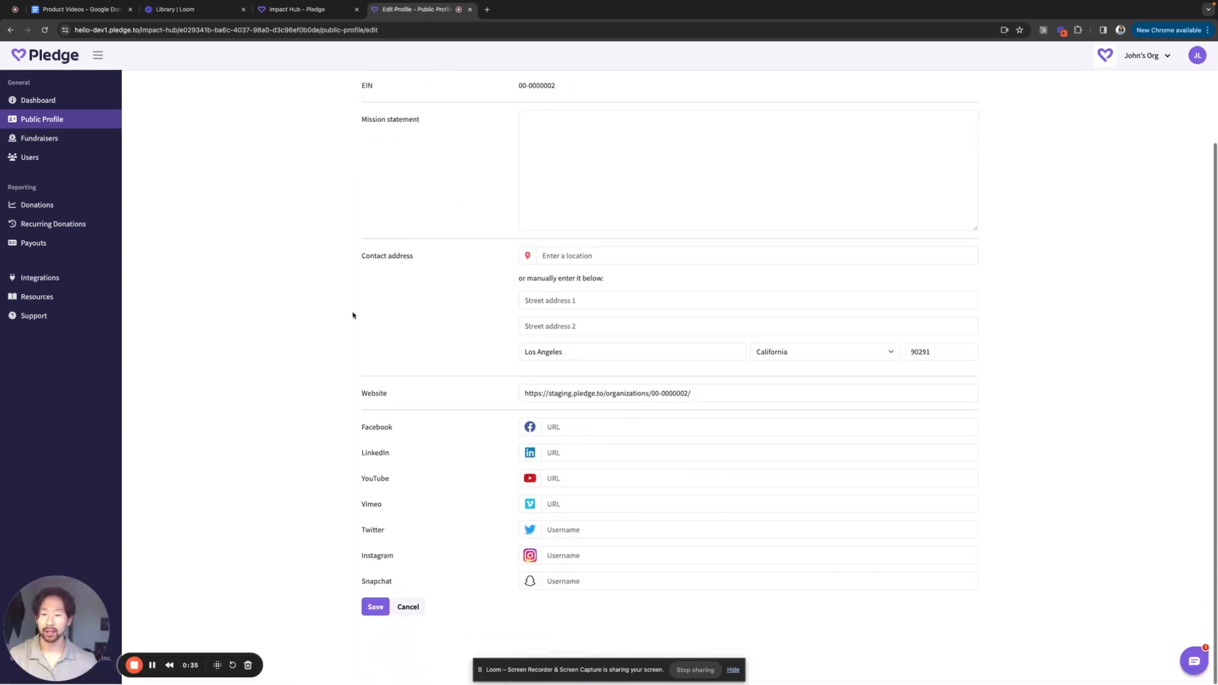
left_click(754, 257)
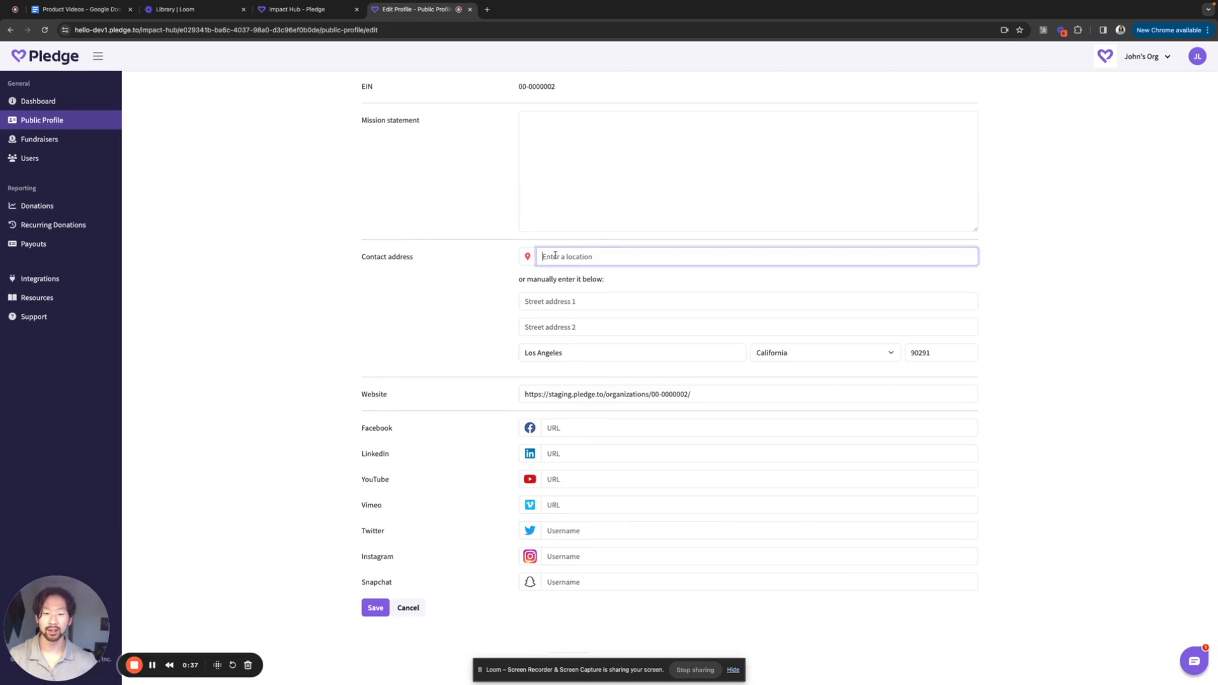
left_click(746, 301)
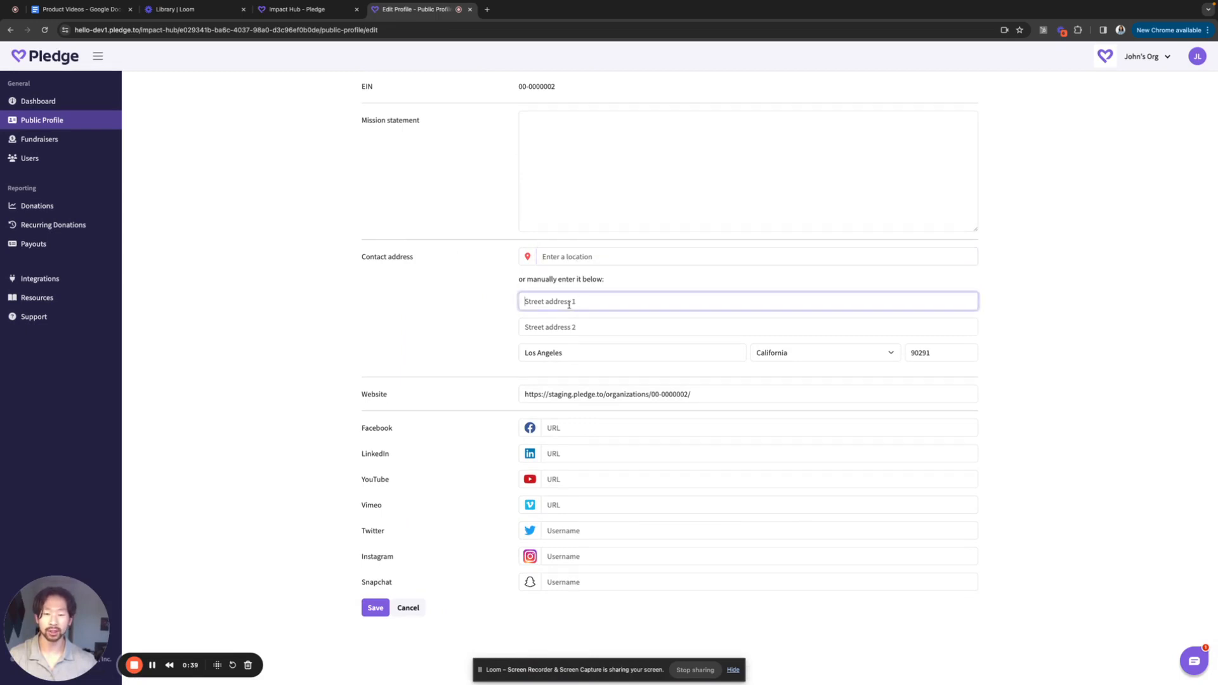
left_click(754, 257)
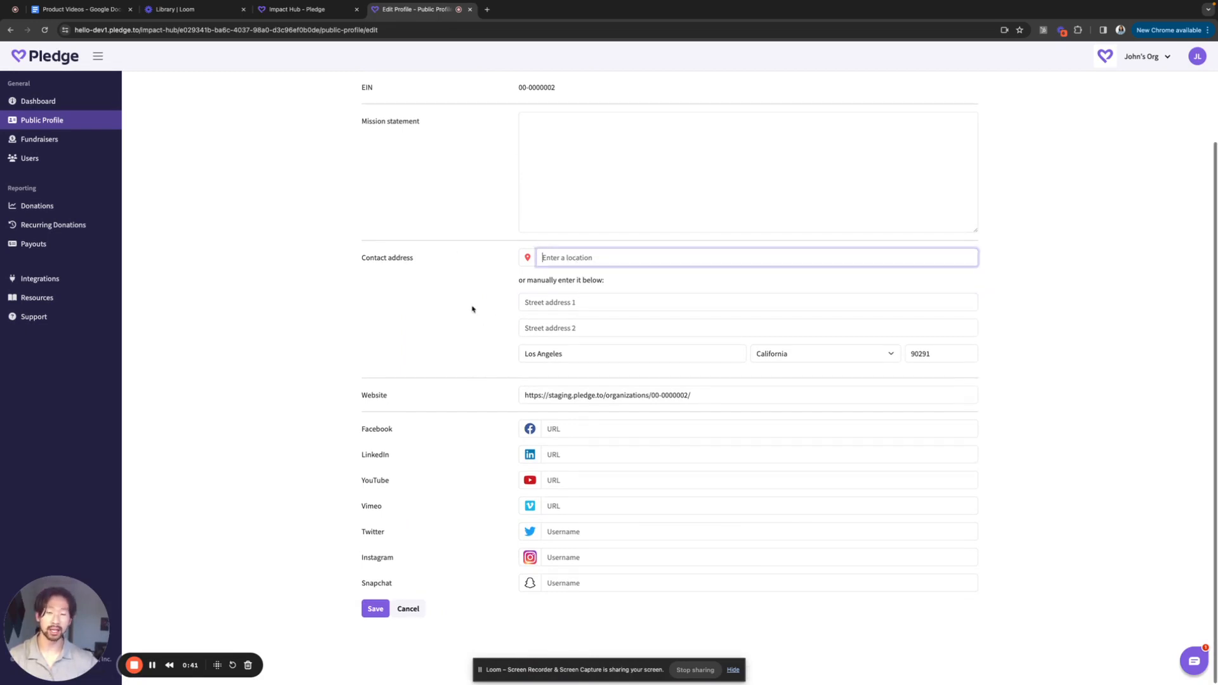
left_click(375, 608)
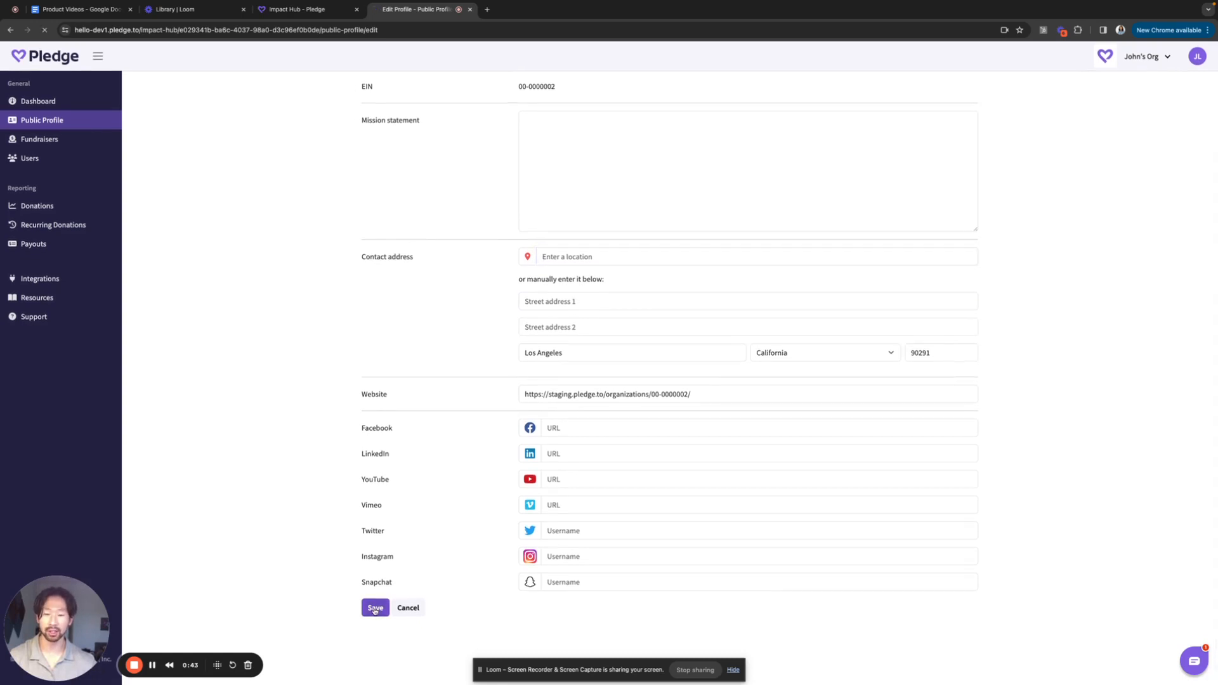
Complete the profile save and see the success toast with Los Angeles, CA 90291
left_click(375, 607)
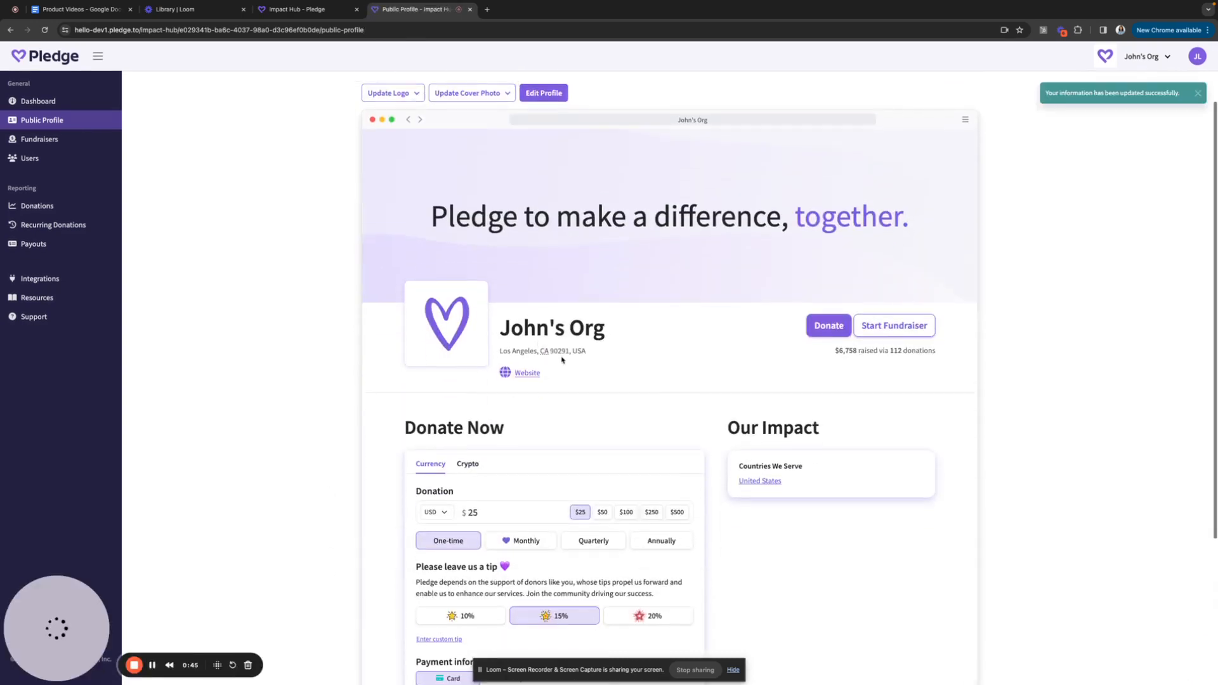
scroll("up", 3)
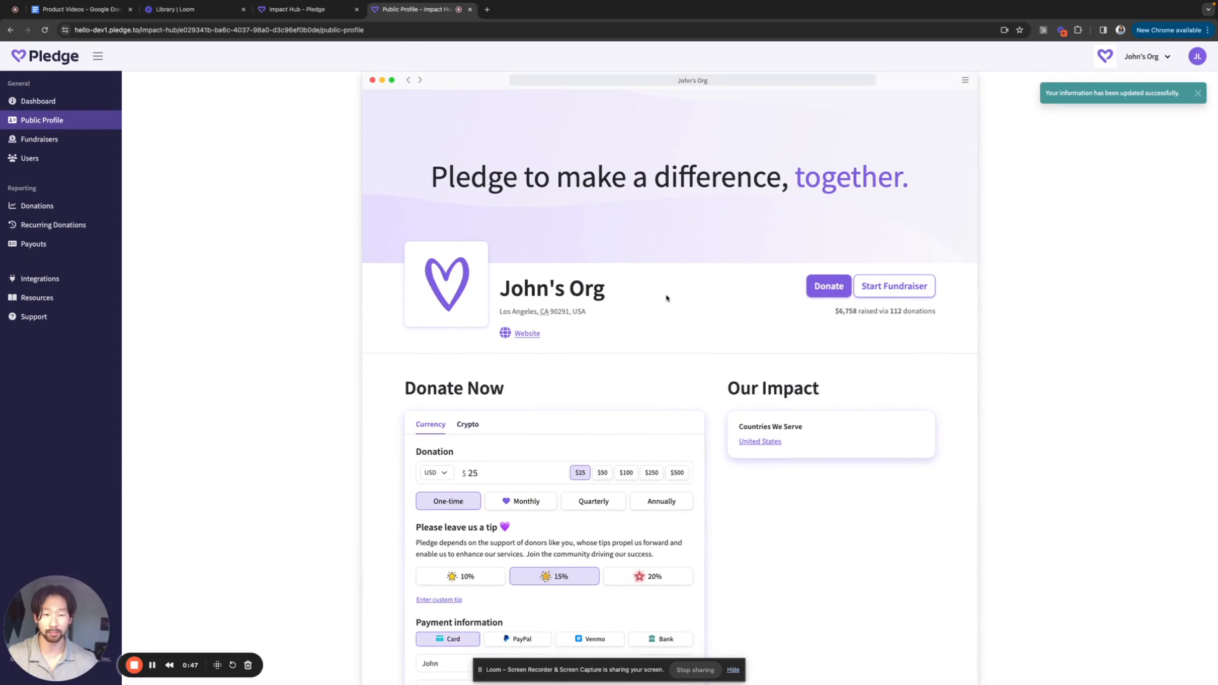
mouse_move(380, 314)
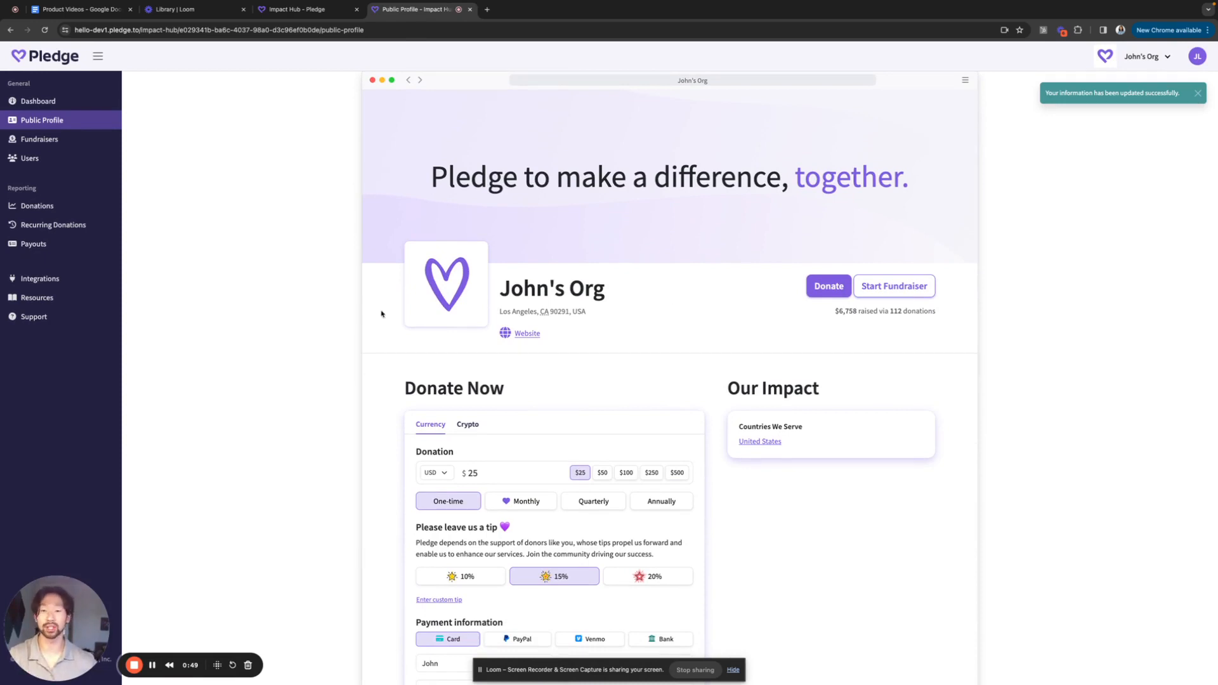
mouse_move(242, 304)
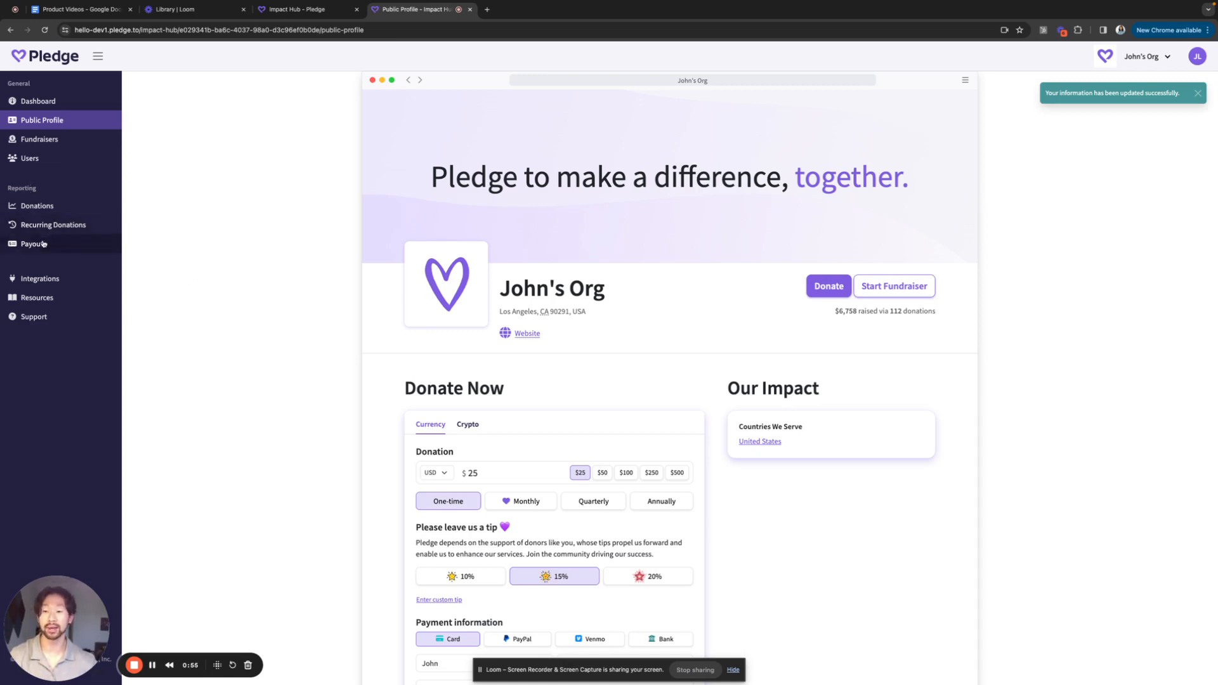
Show the Payouts page with the $5,695.67 check payout and Los Angeles mailing address
left_click(33, 243)
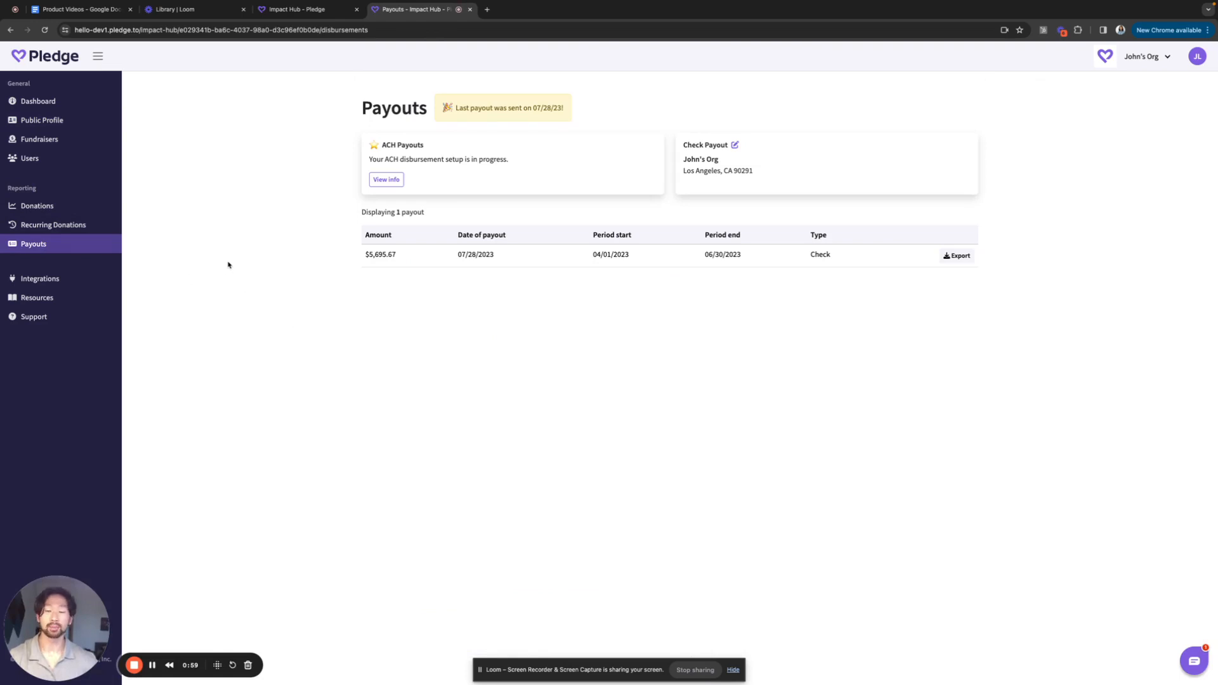
mouse_move(658, 179)
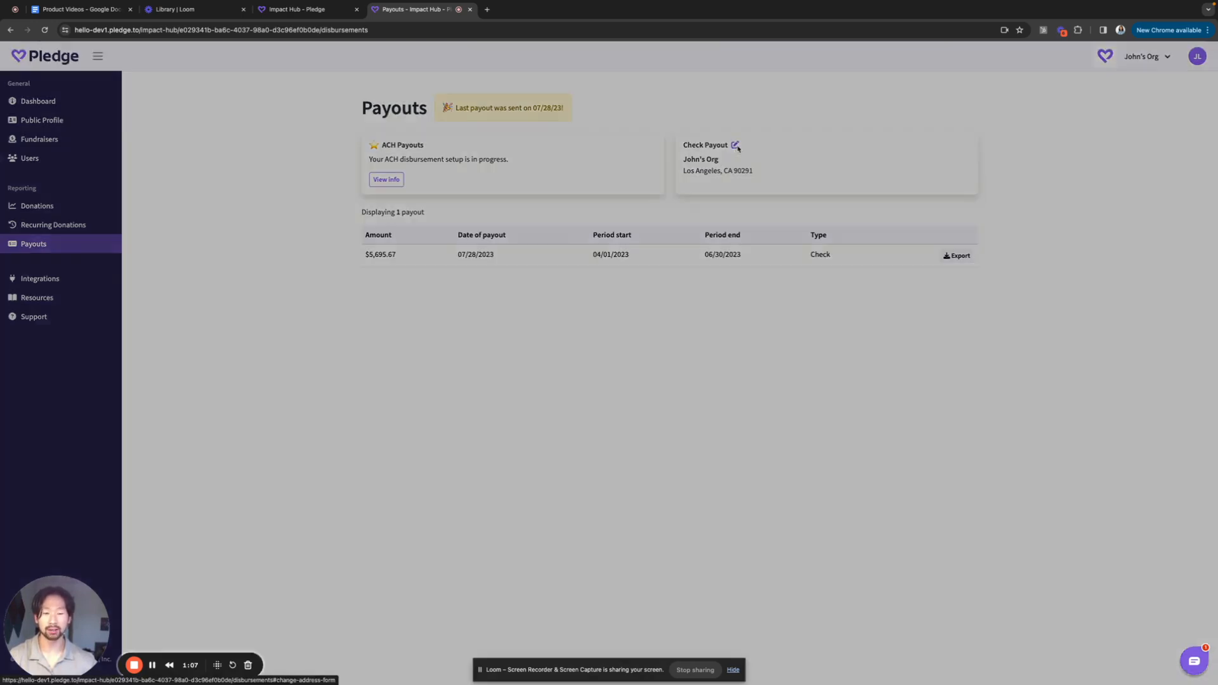
Open the check payout address form, attempt an empty submit, close it, and go to Dashboard
left_click(734, 146)
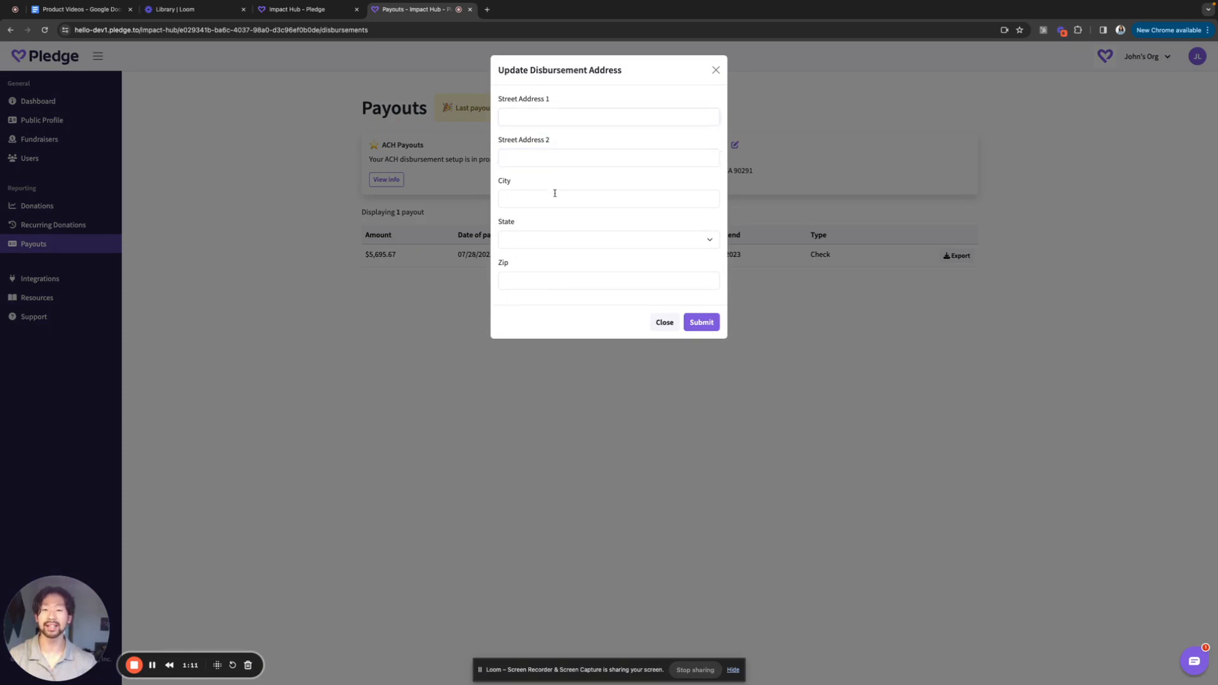
left_click(699, 322)
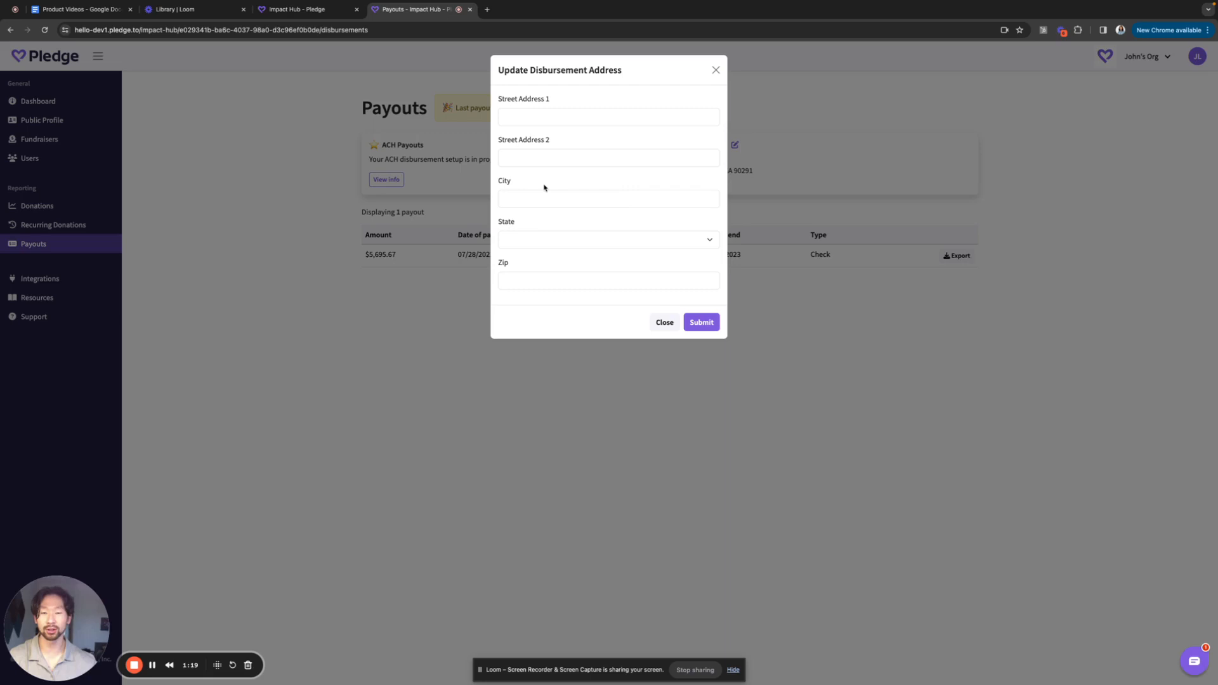
mouse_move(546, 246)
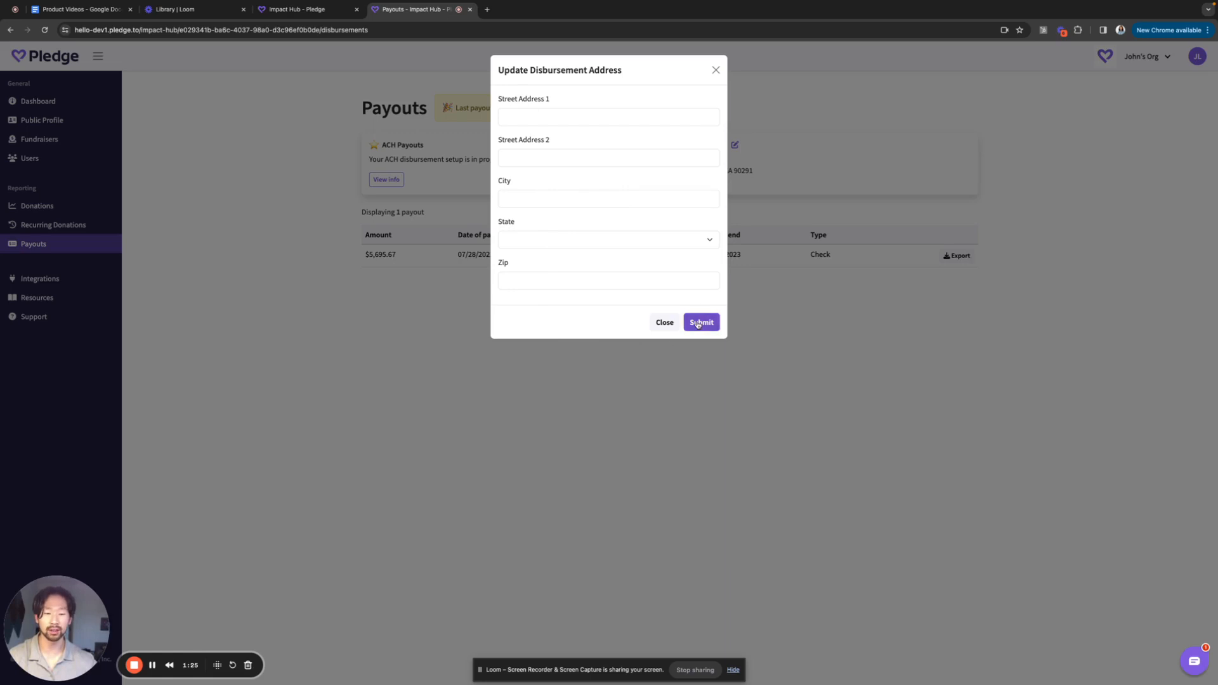
left_click(699, 322)
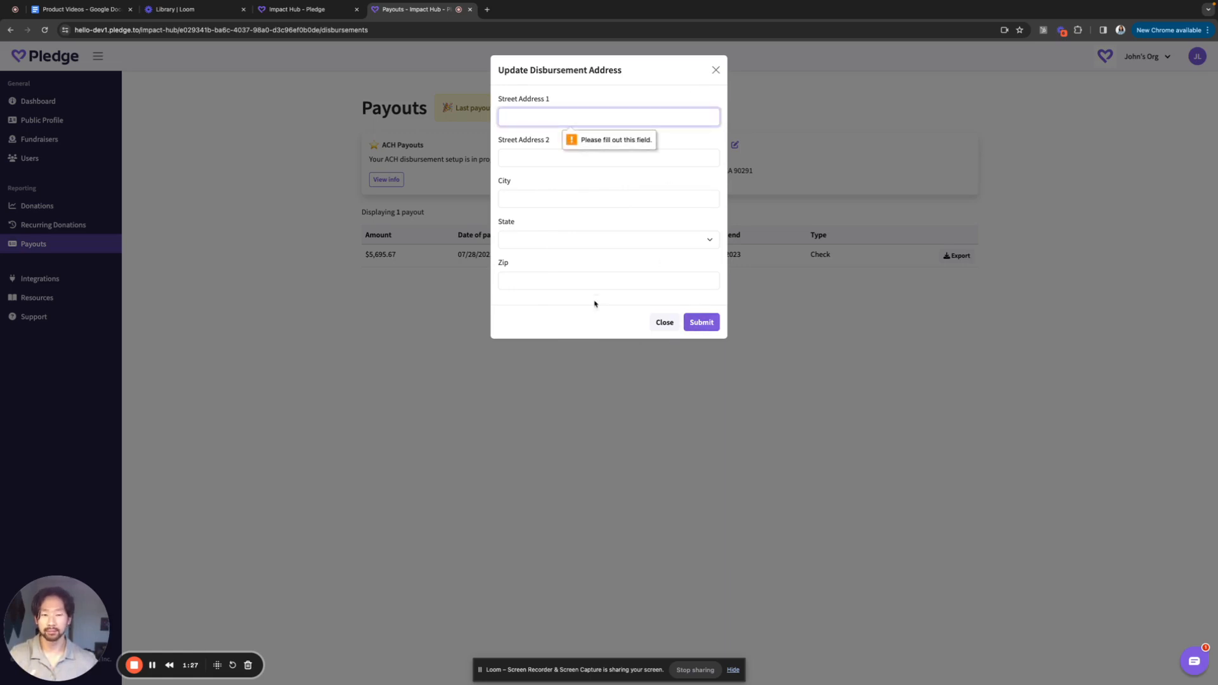
left_click(664, 322)
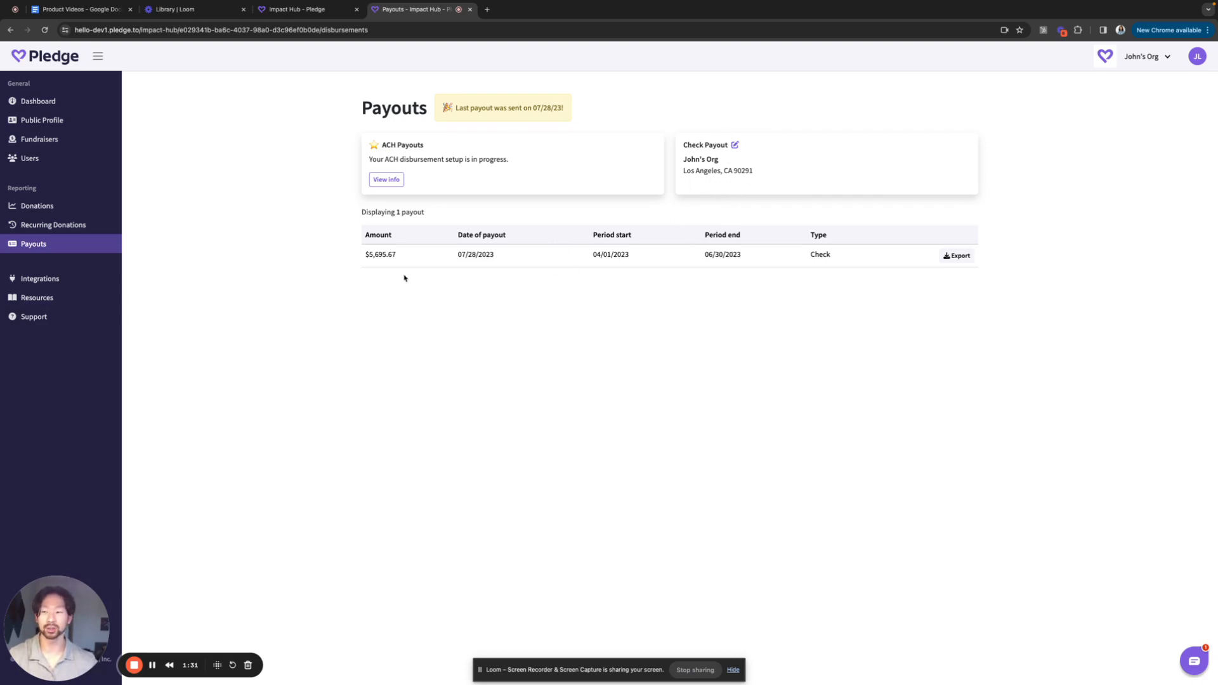
left_click(38, 101)
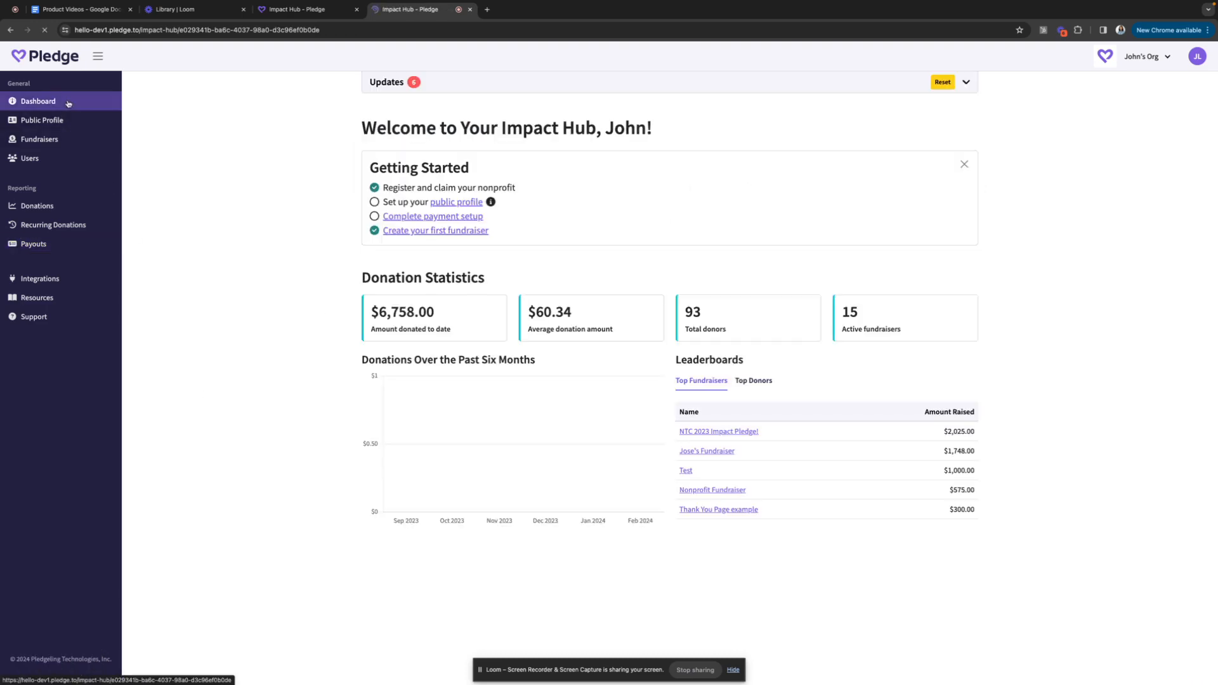